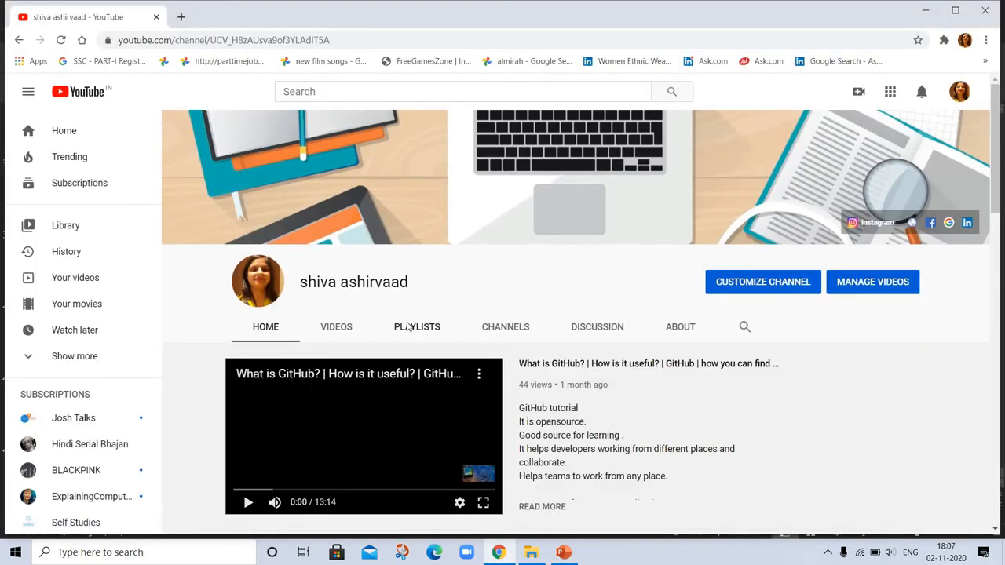
# Step: Switch the channel page to its Playlists tab
pyautogui.click(417, 327)
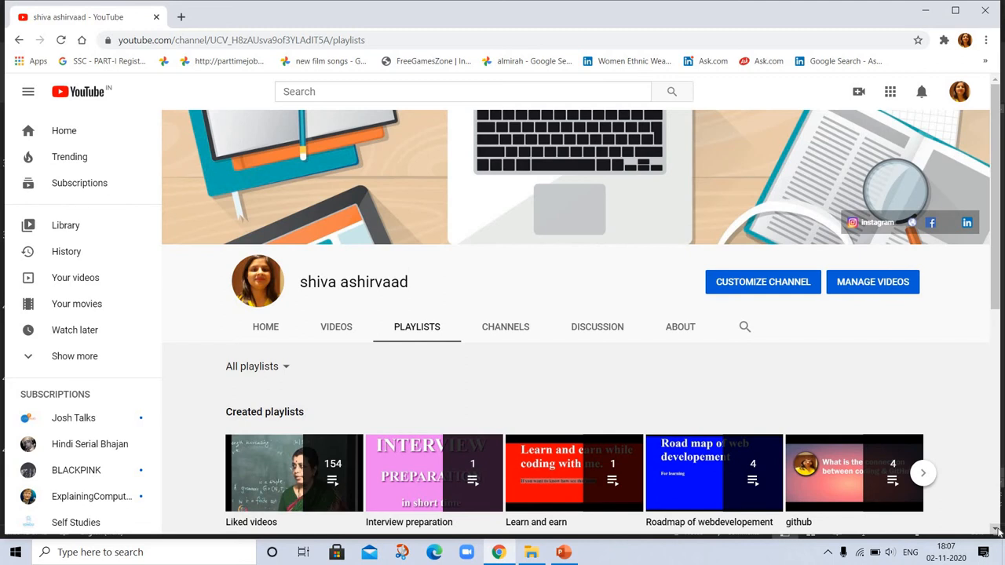
# Step: Advance the Multiple playlists, playlists and Created playlists carousels to reveal advance mathematics
pyautogui.scroll(-3)
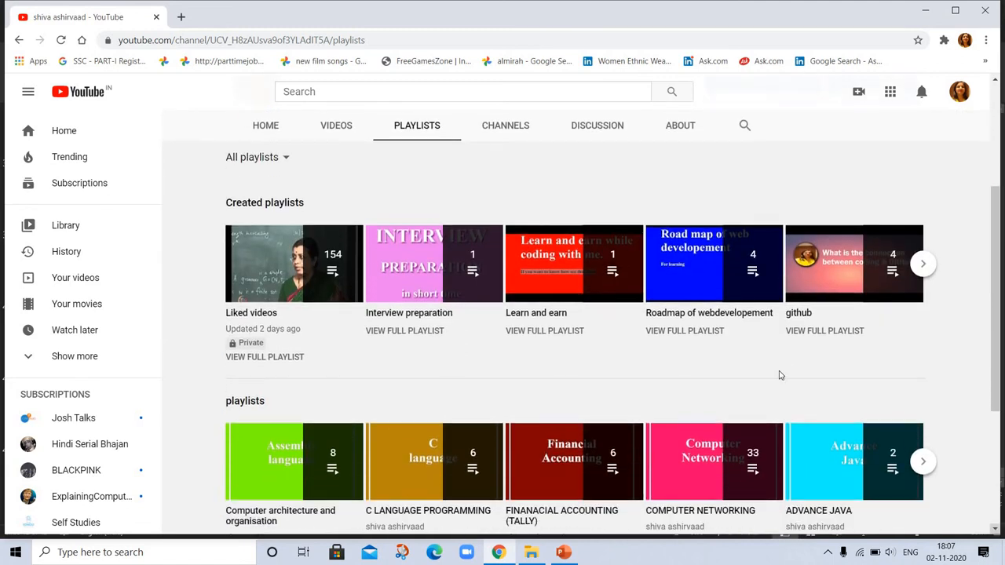
pyautogui.moveTo(998, 532)
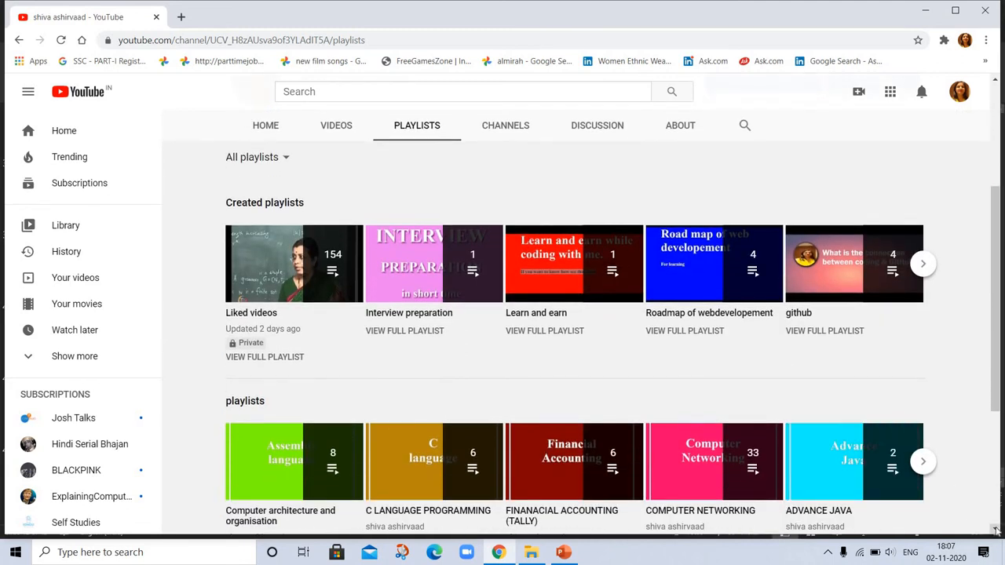
pyautogui.scroll(-3)
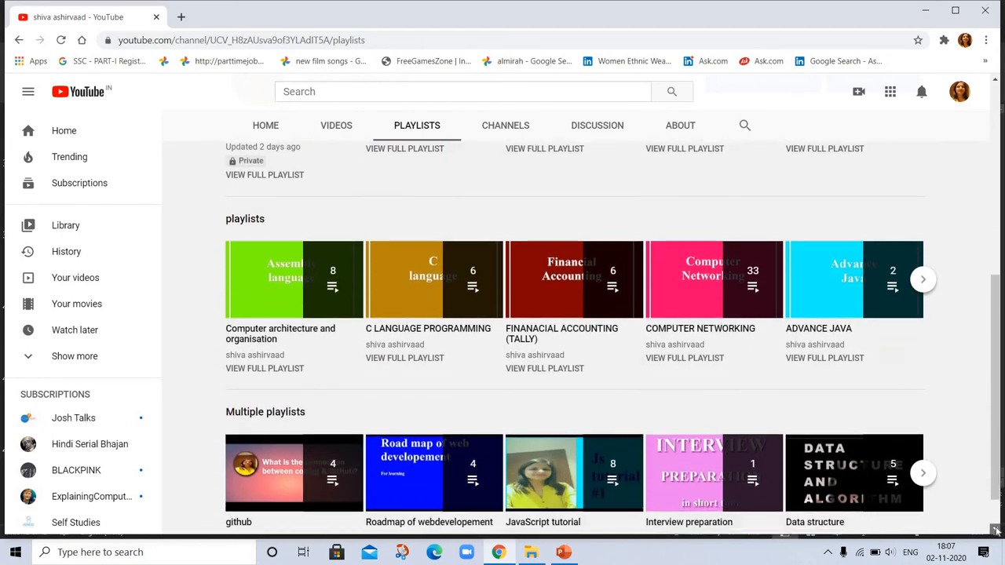
pyautogui.scroll(-3)
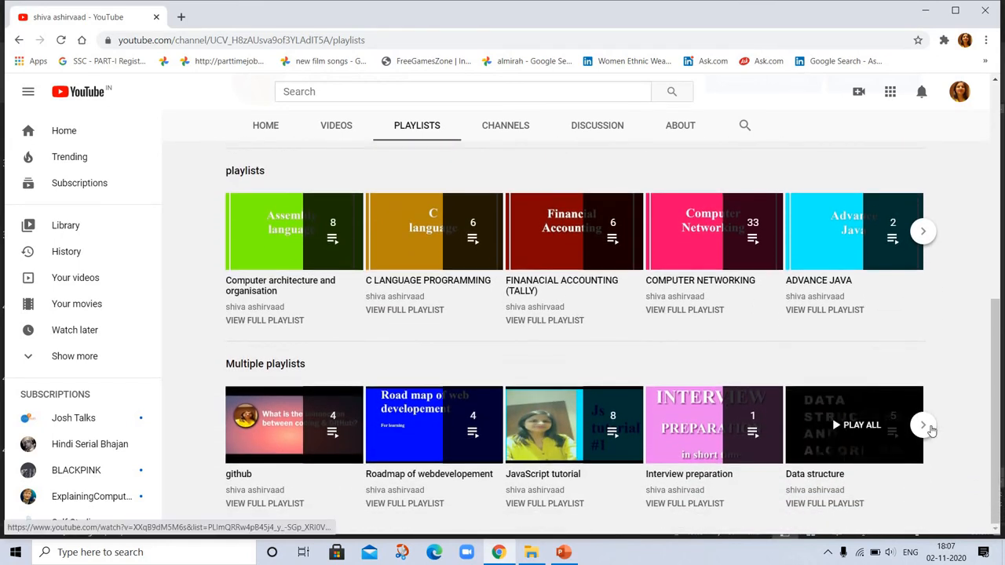
pyautogui.click(923, 424)
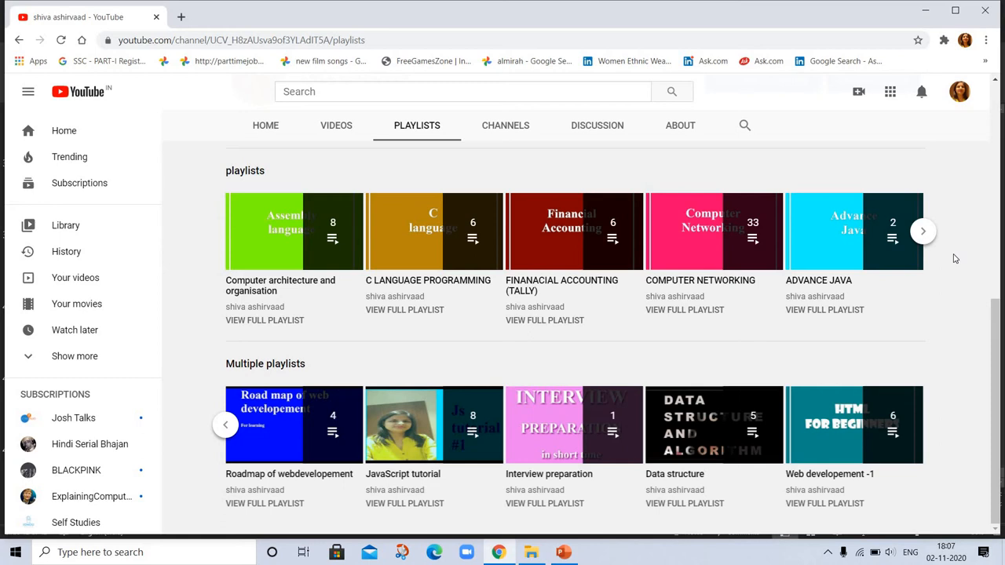
pyautogui.moveTo(923, 231)
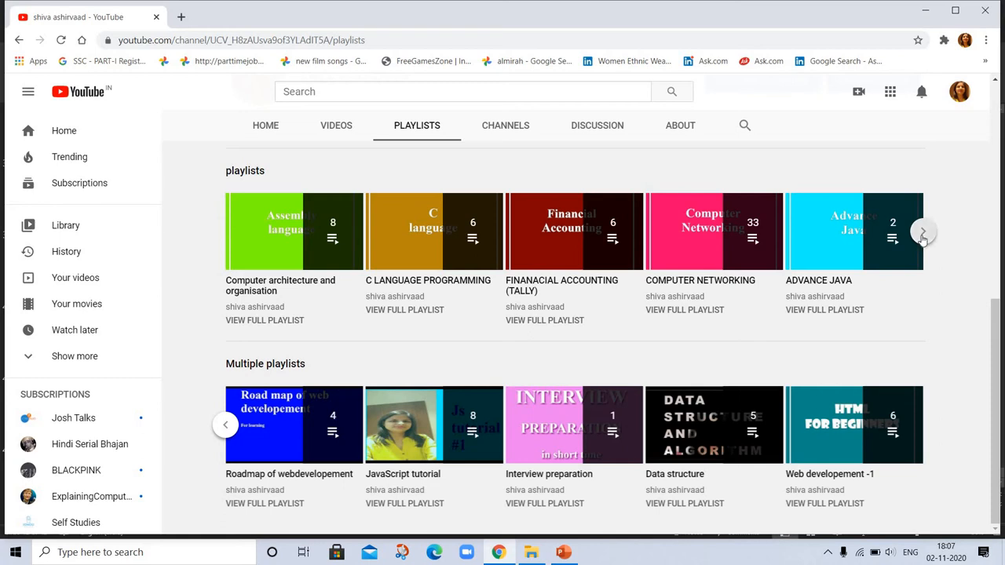
pyautogui.click(922, 231)
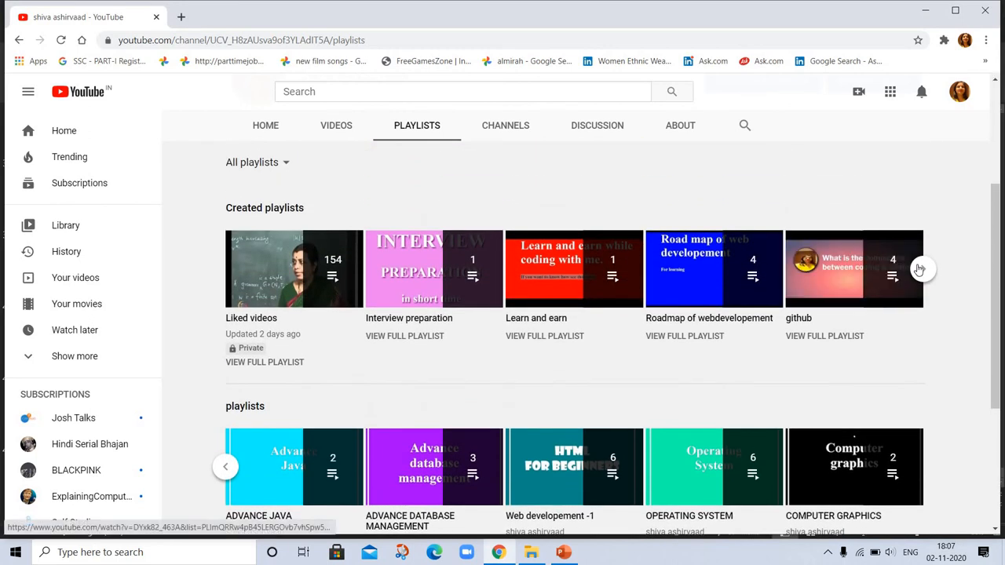
pyautogui.click(922, 269)
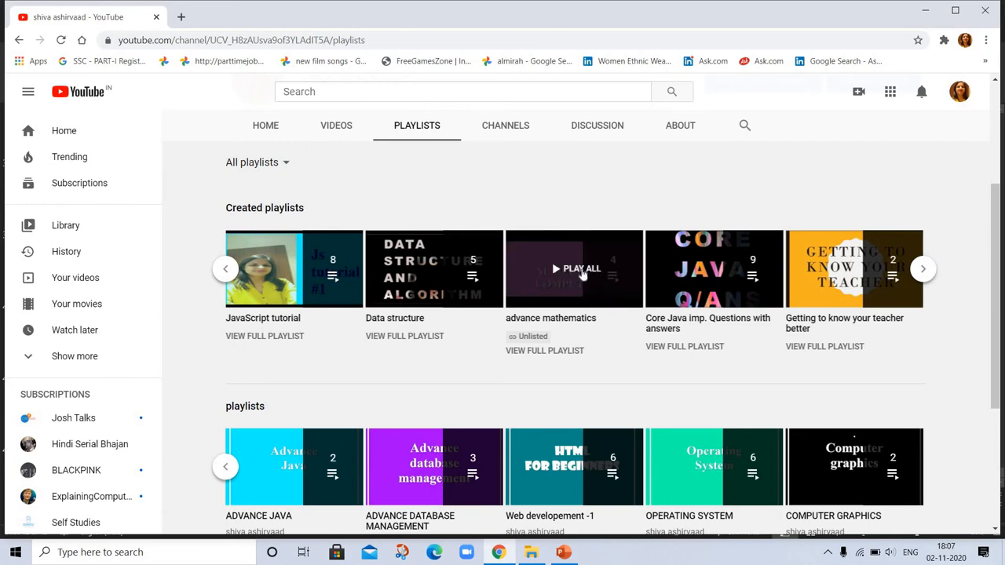
pyautogui.moveTo(544, 351)
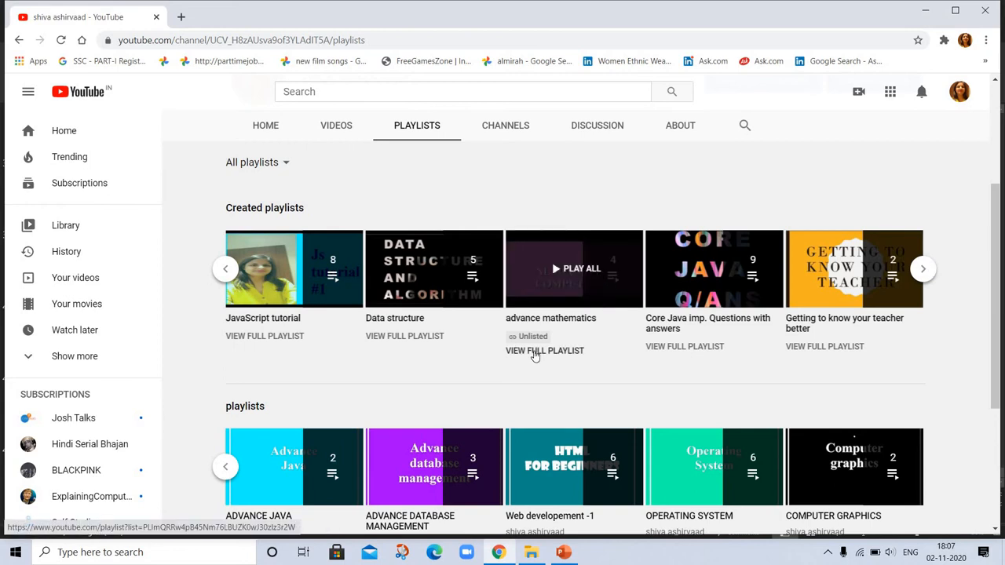
# Step: View the full advance mathematics playlist with its four Numerical Computing videos
pyautogui.click(544, 350)
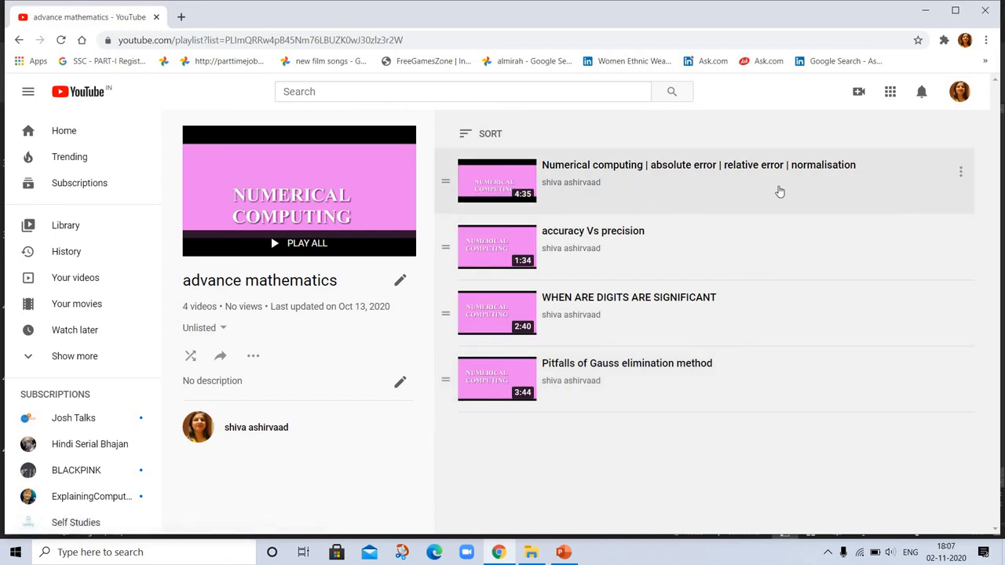
pyautogui.moveTo(659, 244)
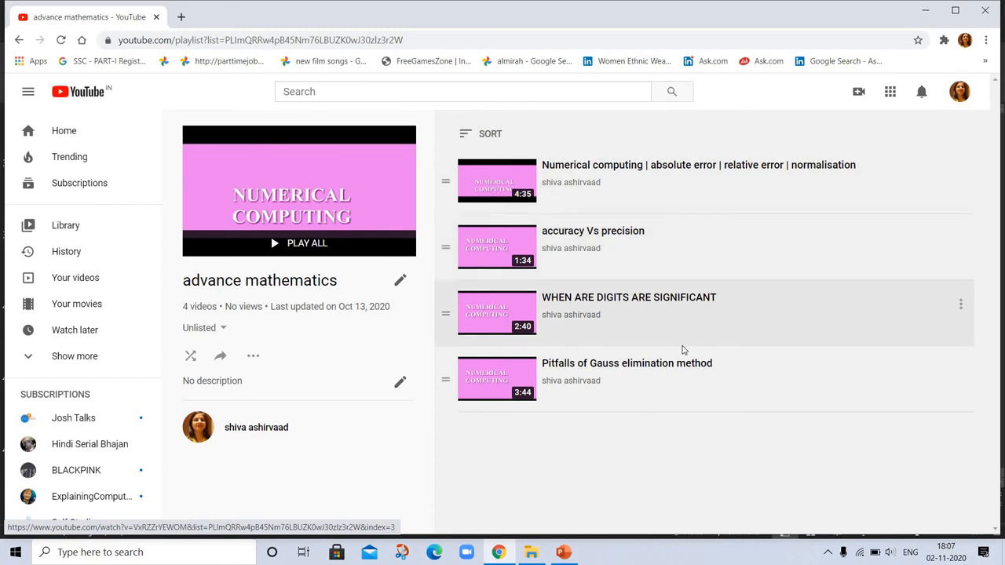
pyautogui.moveTo(628, 381)
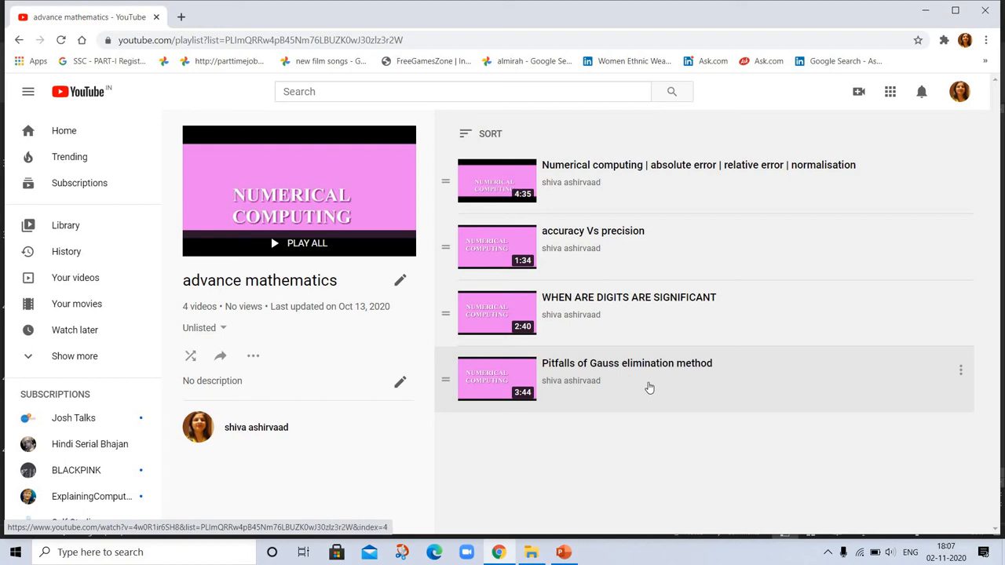
pyautogui.moveTo(756, 270)
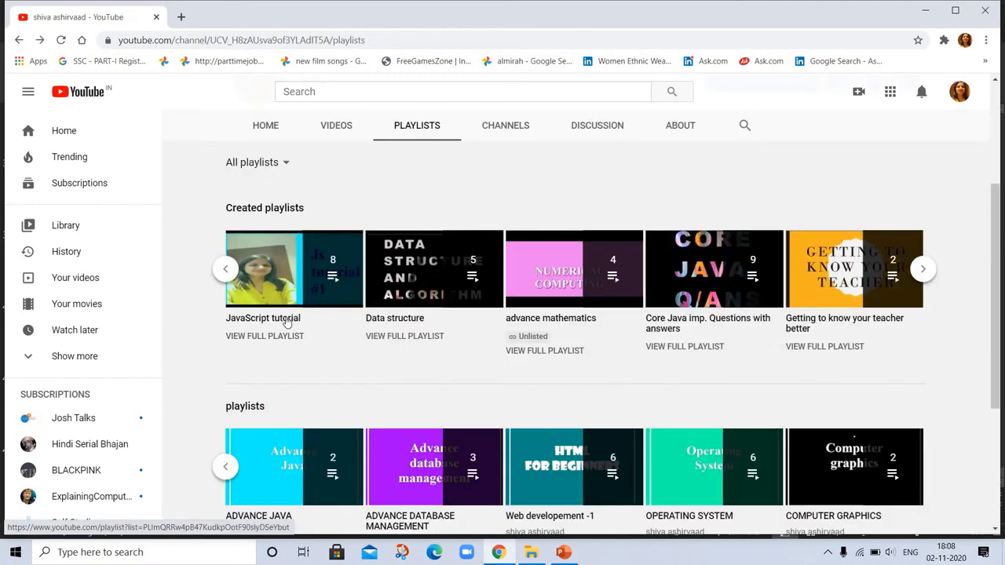
pyautogui.moveTo(294, 268)
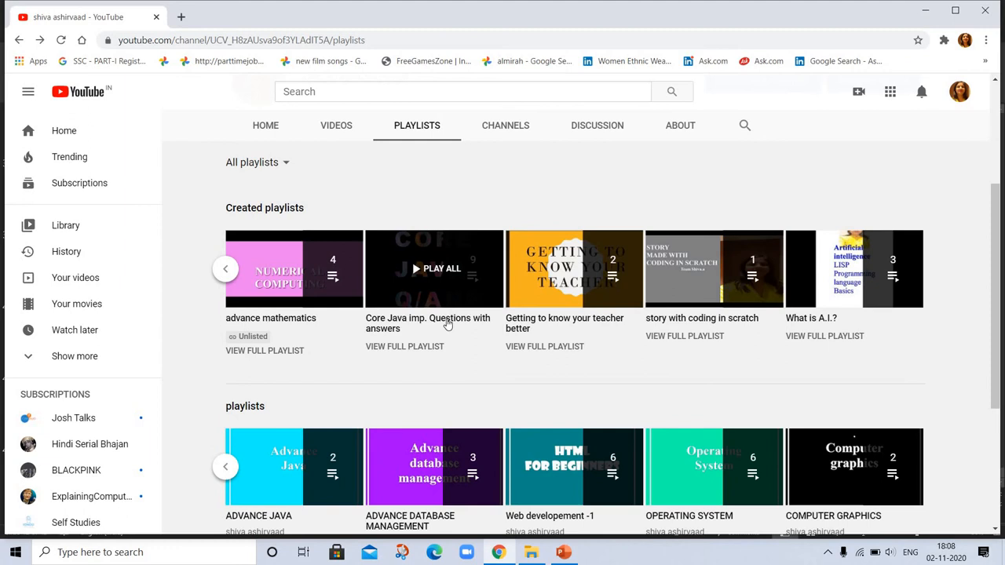
pyautogui.moveTo(447, 323)
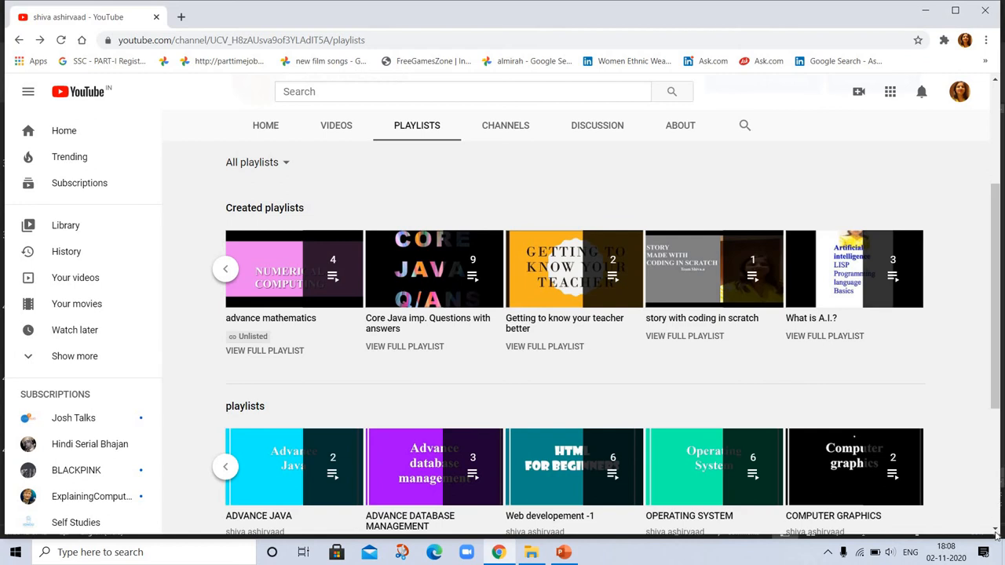
# Step: Scroll down through the channel's playlist rows
pyautogui.scroll(-3)
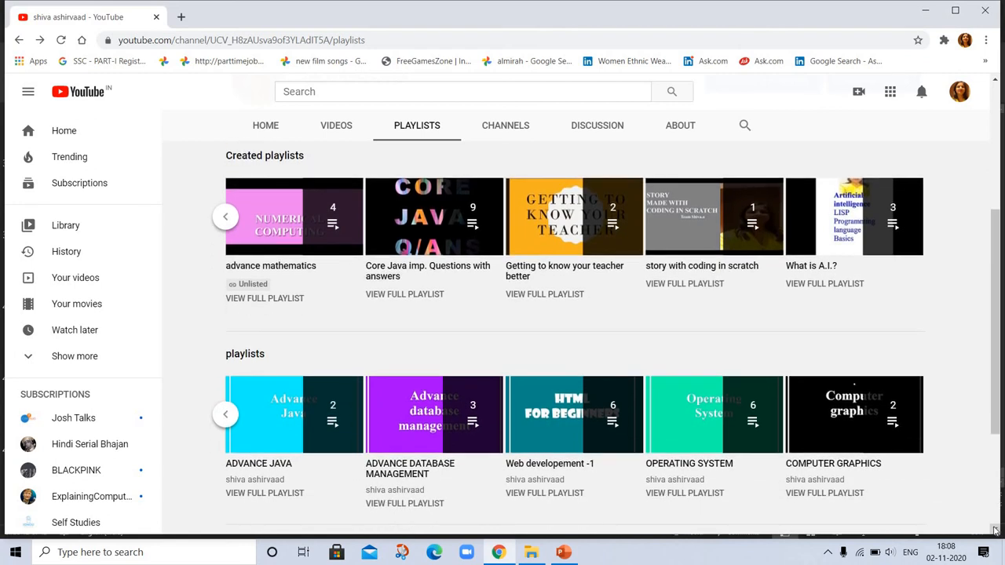
pyautogui.scroll(-3)
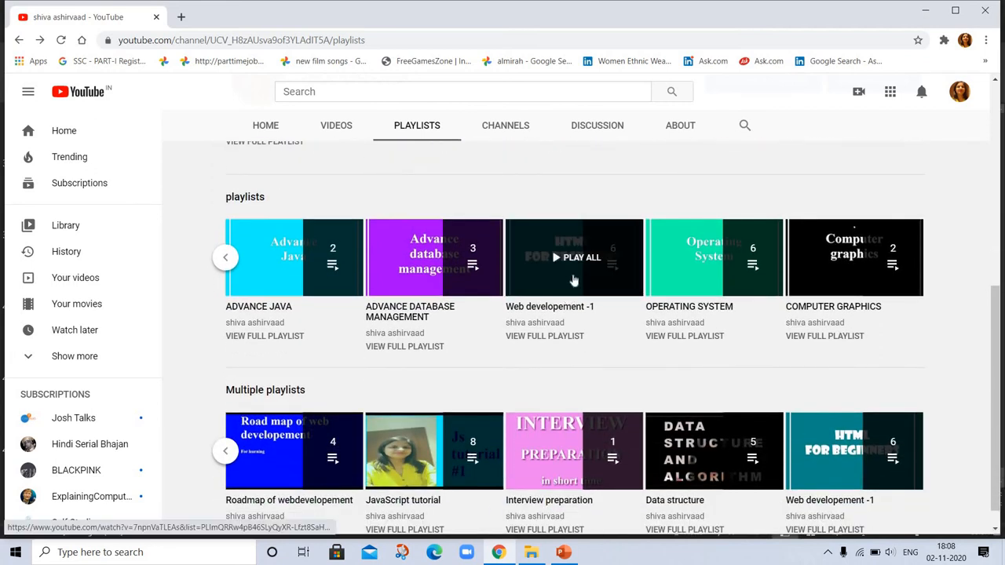
pyautogui.moveTo(319, 269)
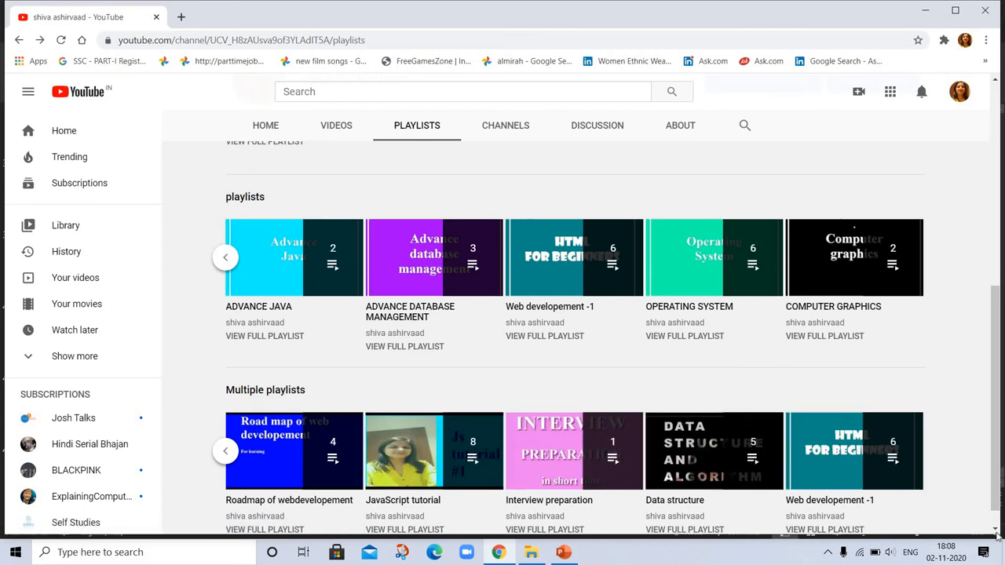
pyautogui.scroll(-3)
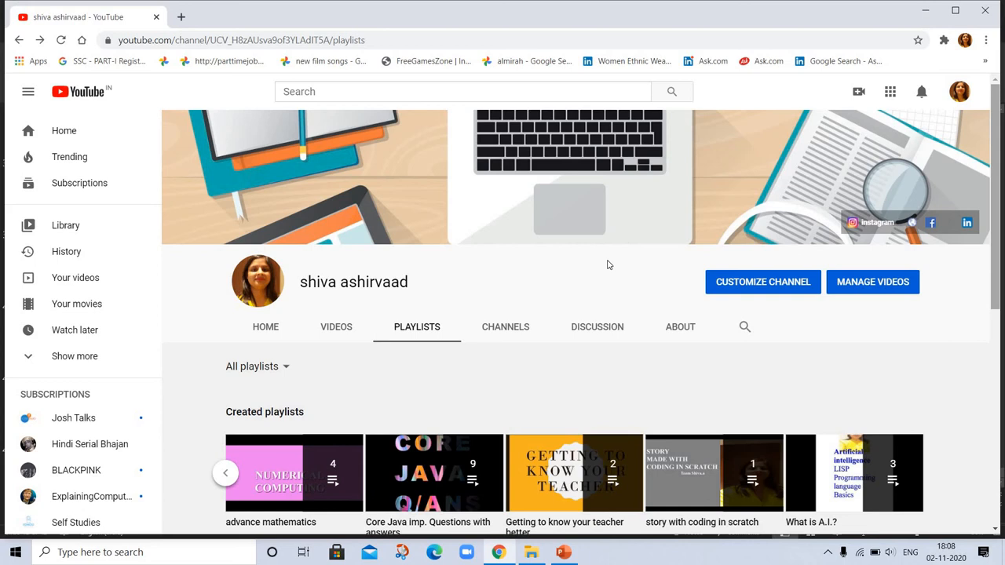
pyautogui.moveTo(509, 414)
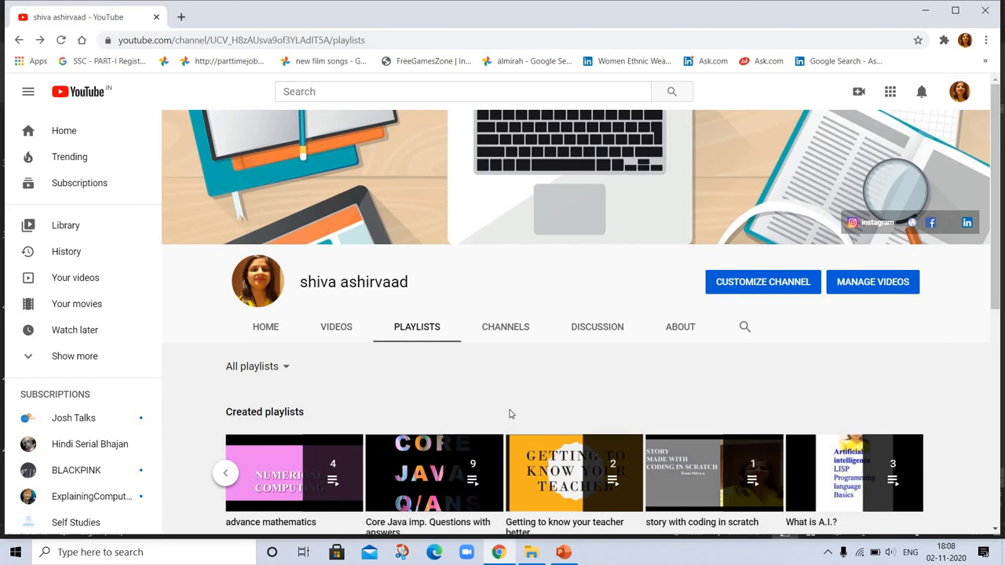
pyautogui.moveTo(991, 482)
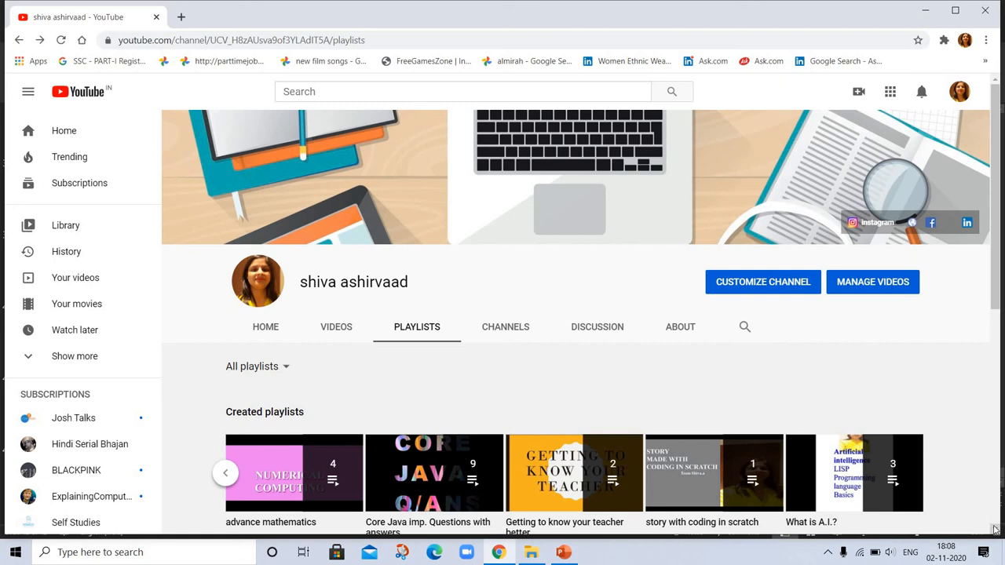
pyautogui.scroll(-3)
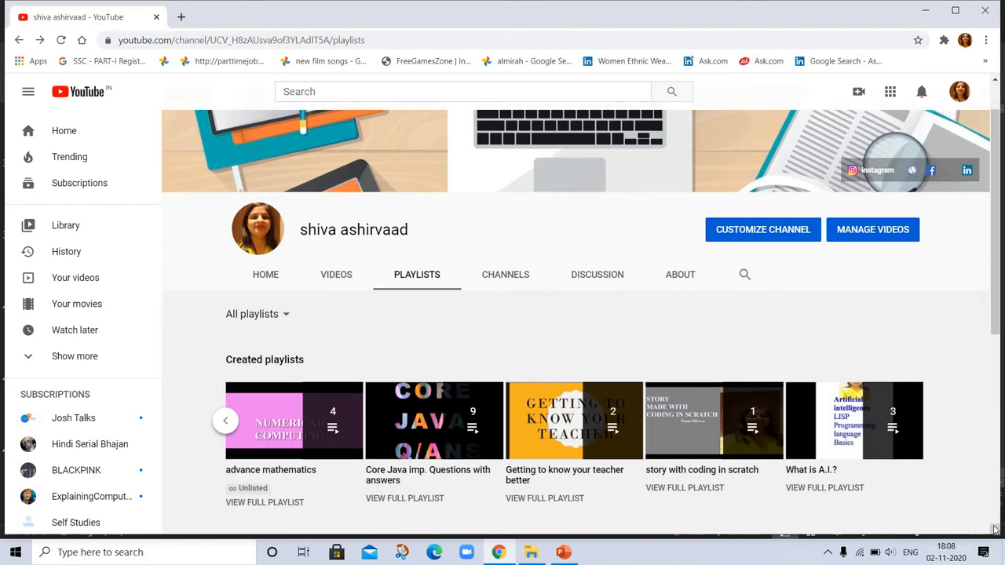